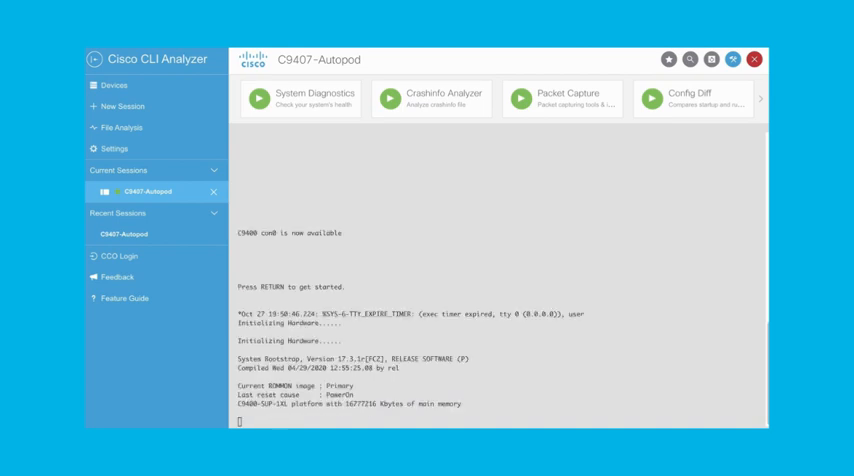
{"action": "mouse_move", "coordinate": [318, 382]}
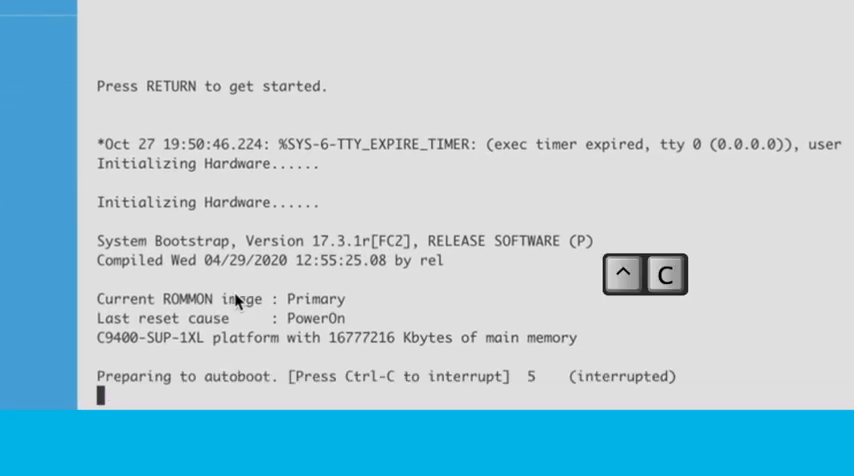
Step: Interrupt the Catalyst 9400 autoboot with Ctrl-C to stop at the rommon prompt
{"action": "key", "text": "ctrl+c"}
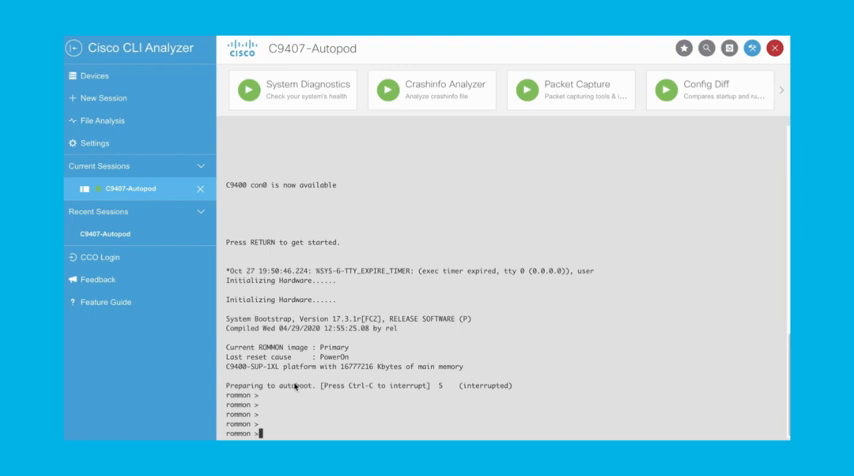
Step: Set SWITCH_IGNORE_STARTUP_CFG 1, reset the switch and answer y to the confirmation
{"action": "type", "text": "set SWITCH_IGNORE_STARTUP_CFG 1"}
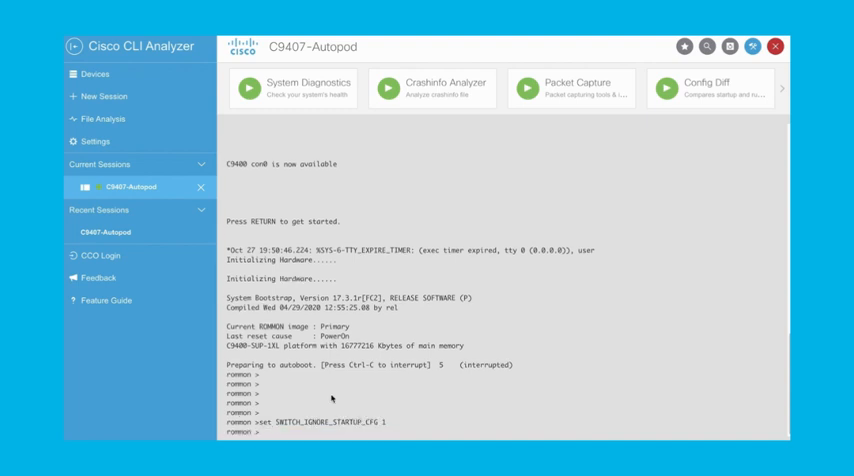
{"action": "type", "text": "rese"}
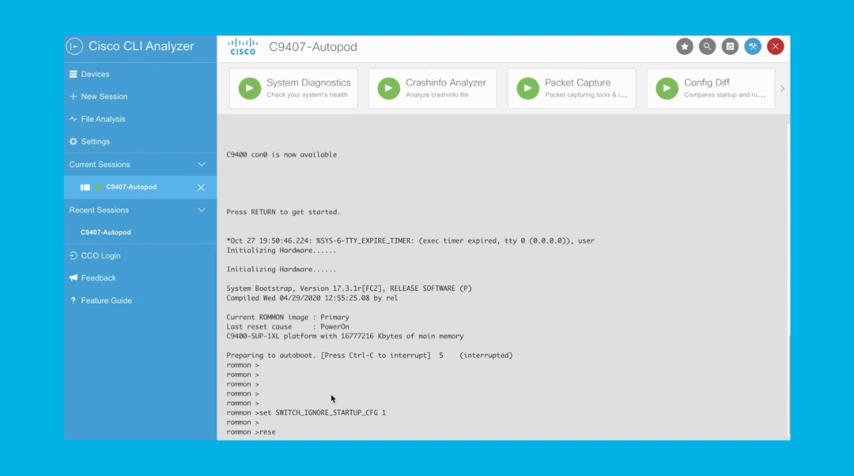
{"action": "key", "text": "Return"}
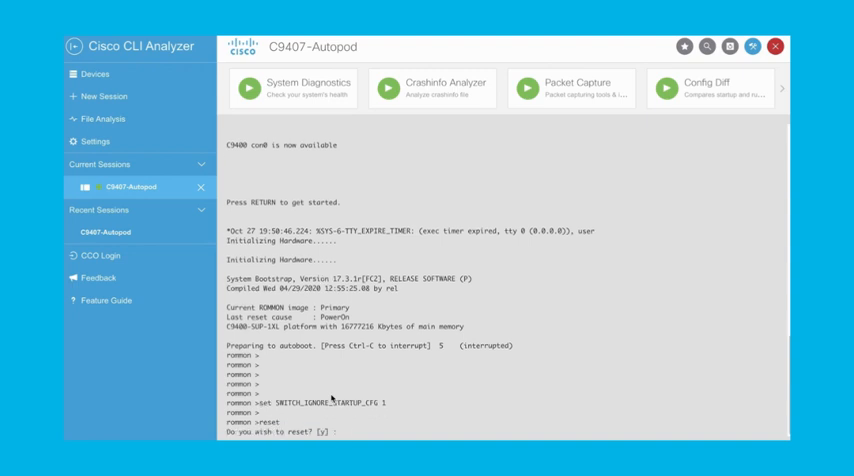
{"action": "type", "text": "y"}
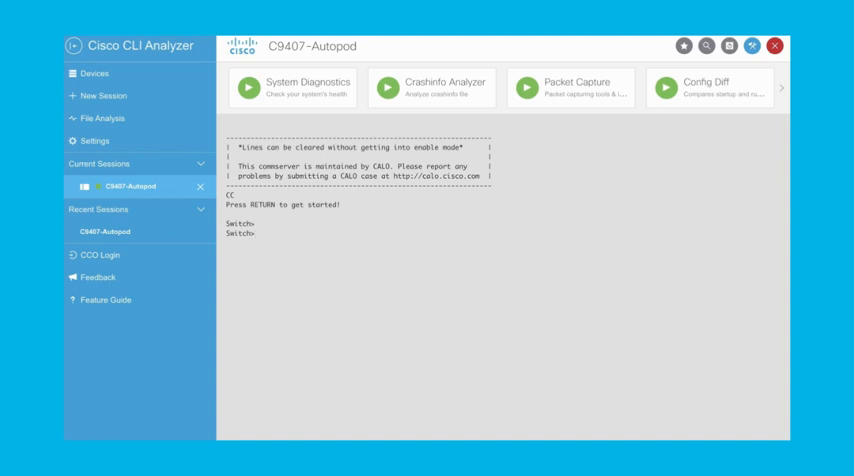
Step: Enter enable mode and copy startup-config to running-config, accepting the default destination
{"action": "type", "text": "enab"}
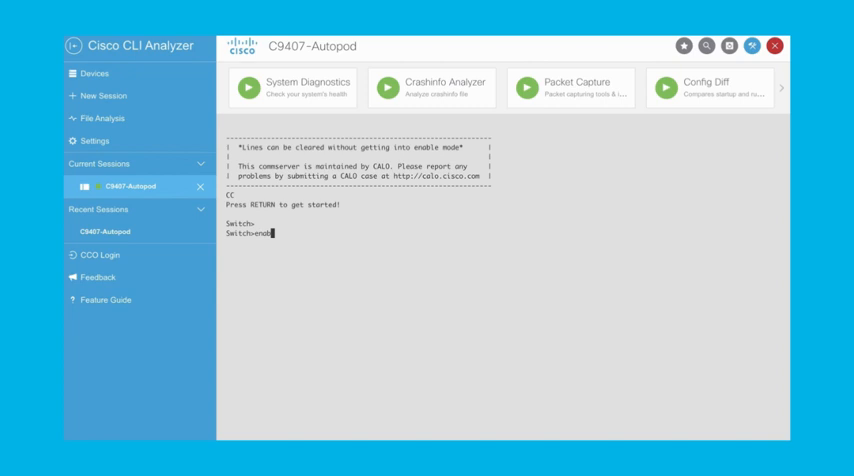
{"action": "key", "text": "Return"}
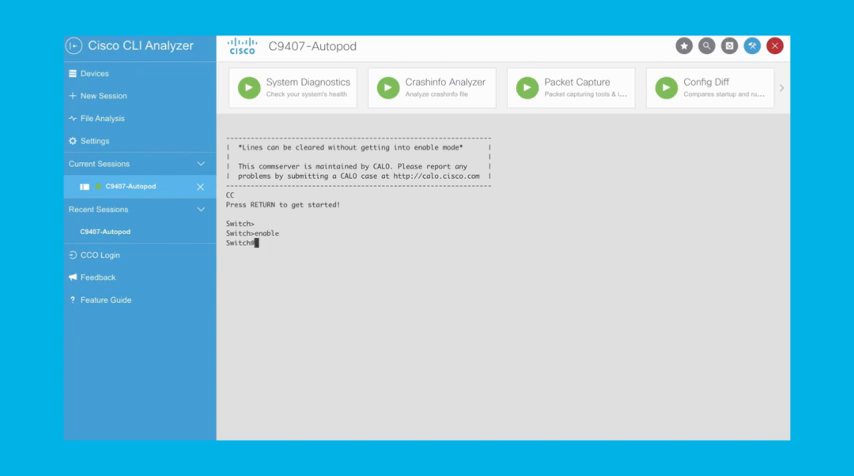
{"action": "key", "text": "Return"}
{"action": "type", "text": "copy startup-config running-config"}
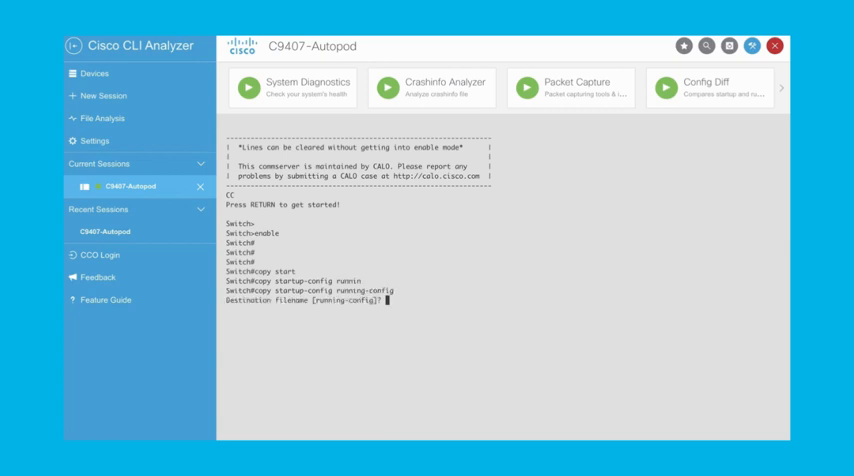
{"action": "key", "text": "Return"}
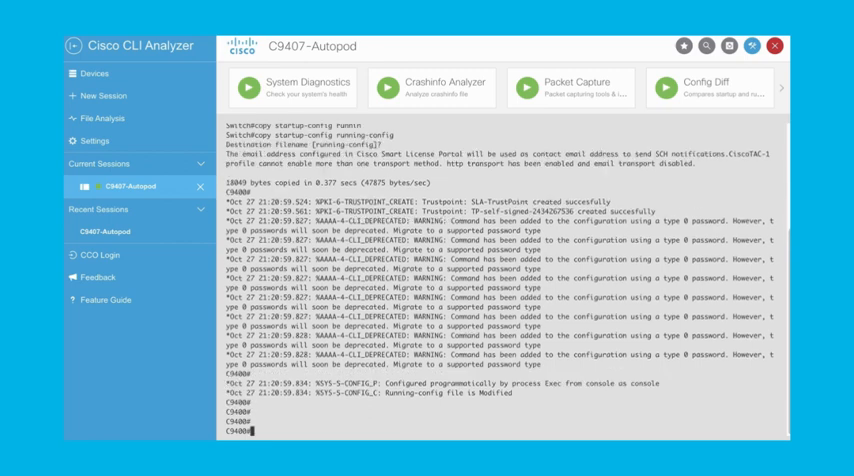
Step: Run show run | include enable|username, then set username cisco privilege 15 secret
{"action": "type", "text": "show run | in"}
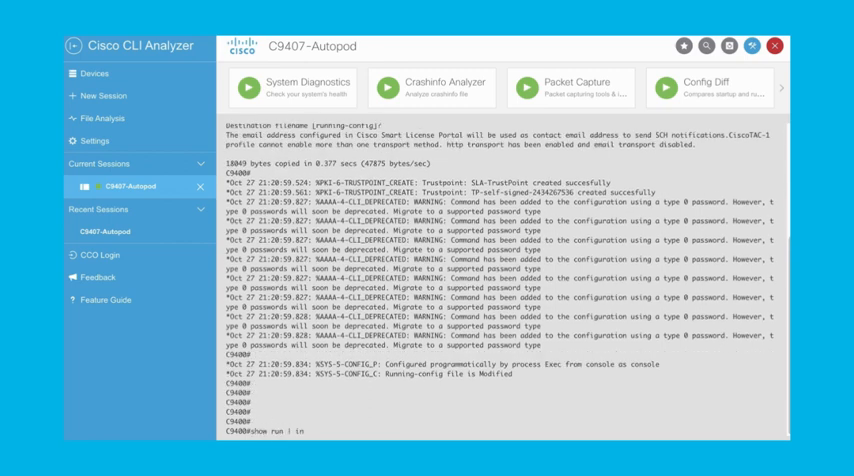
{"action": "type", "text": "enable|username"}
{"action": "type", "text": "conf t"}
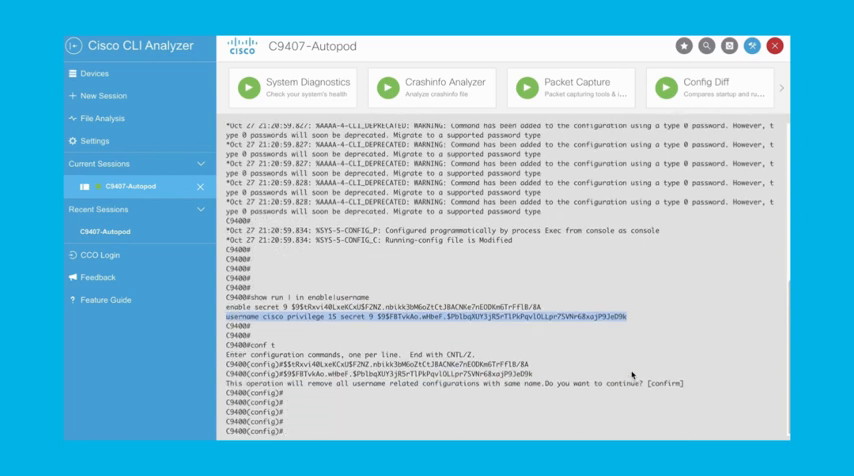
{"action": "type", "text": "username cisco priv 15 secr"}
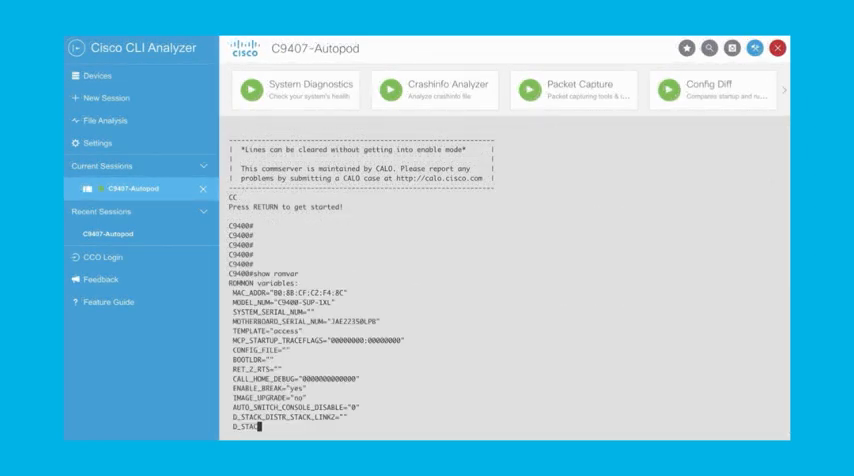
Step: Review the show romvar output and begin the 'no' command in configuration mode
{"action": "scroll", "scroll_direction": "down", "scroll_amount": 3}
{"action": "type", "text": "conf t"}
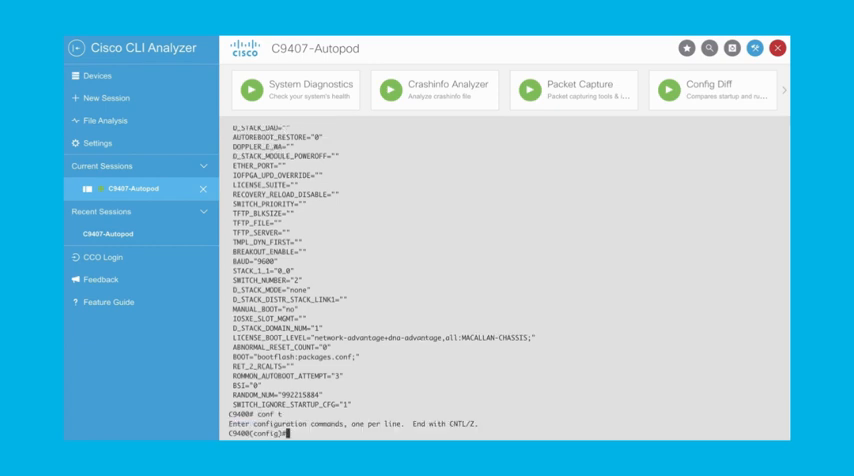
{"action": "type", "text": "no"}
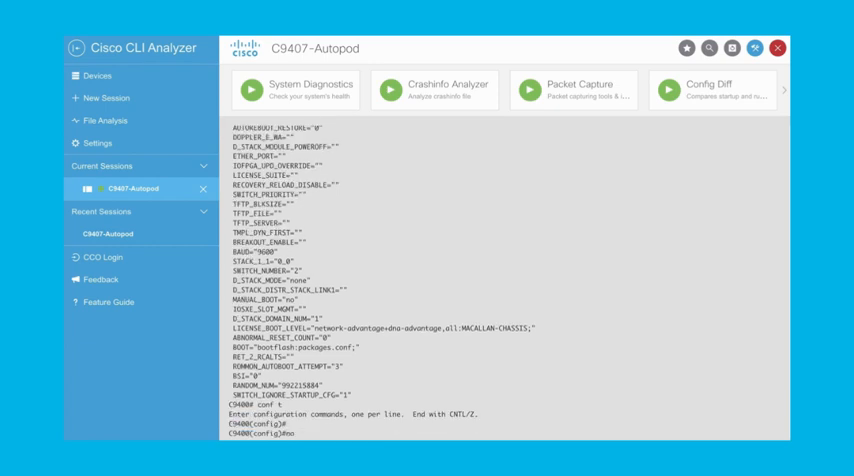